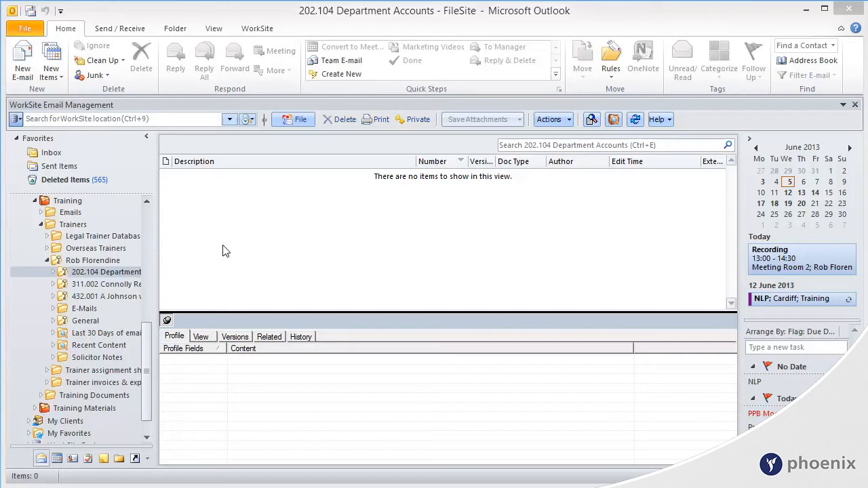
mouse_move(268, 33)
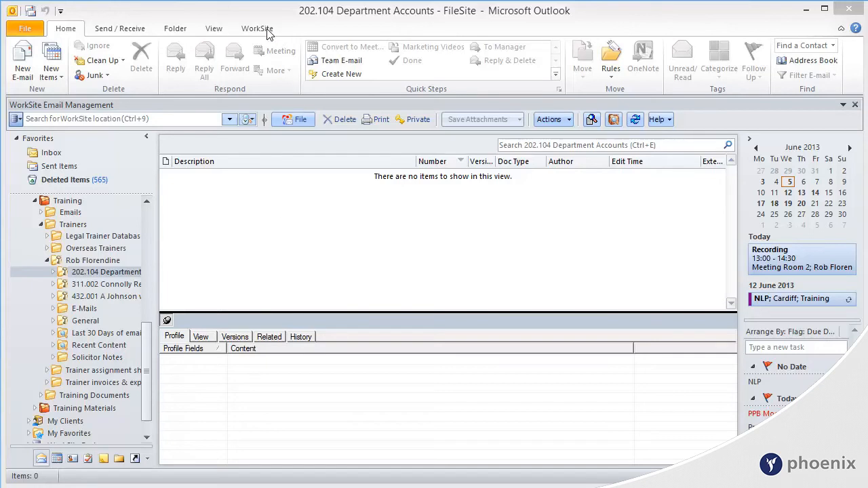
Step: Open General Options from the WorkSite ribbon's Configure group
left_click(256, 29)
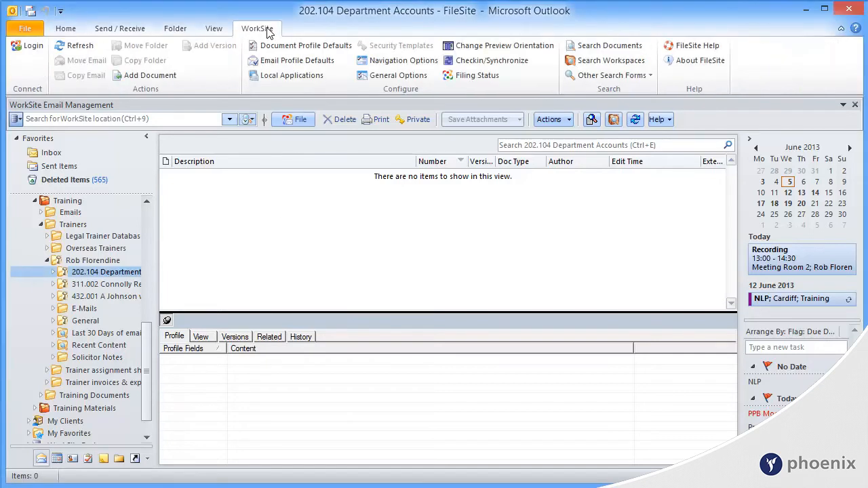
mouse_move(399, 60)
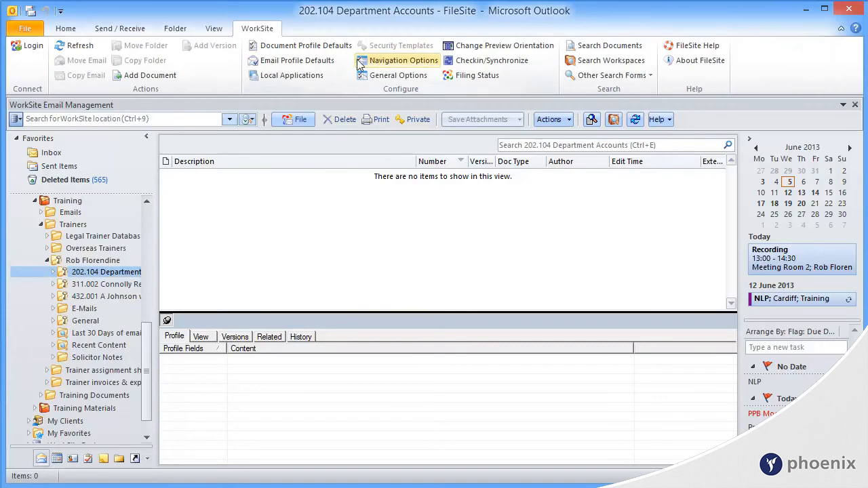
left_click(398, 75)
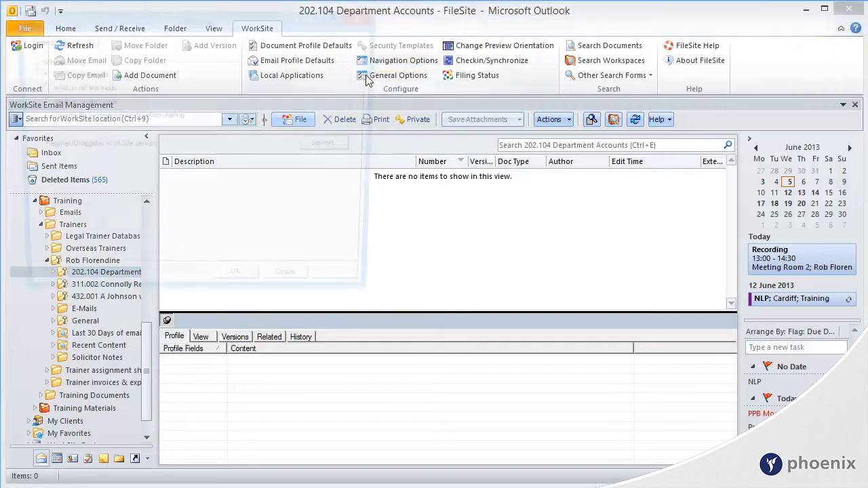
Step: Confirm 'Check document for OLE Links' is ticked in Advanced settings and close Options
left_click(398, 75)
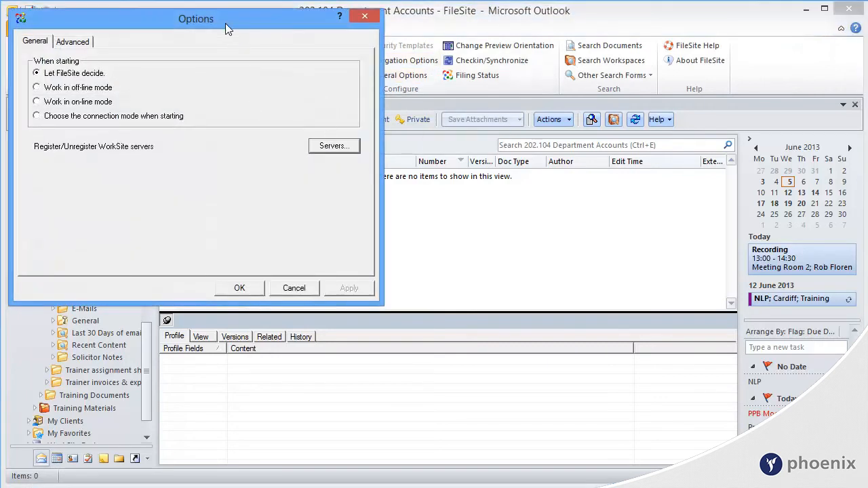
left_click(72, 41)
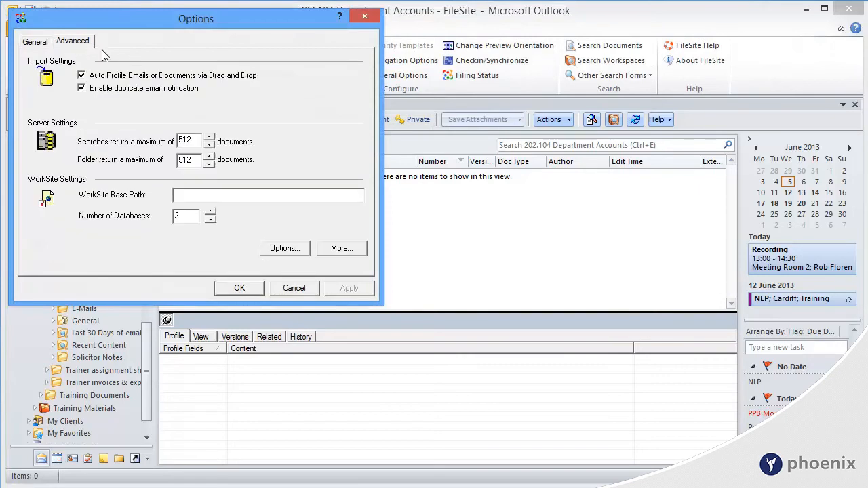
mouse_move(249, 263)
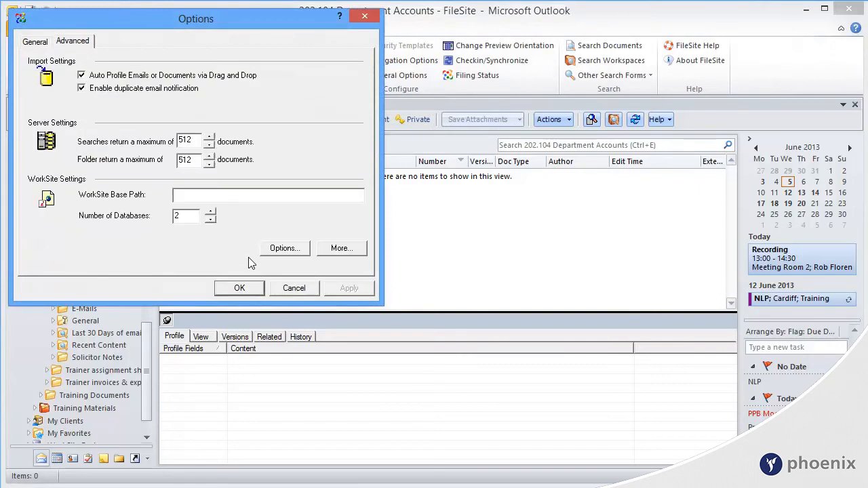
left_click(284, 248)
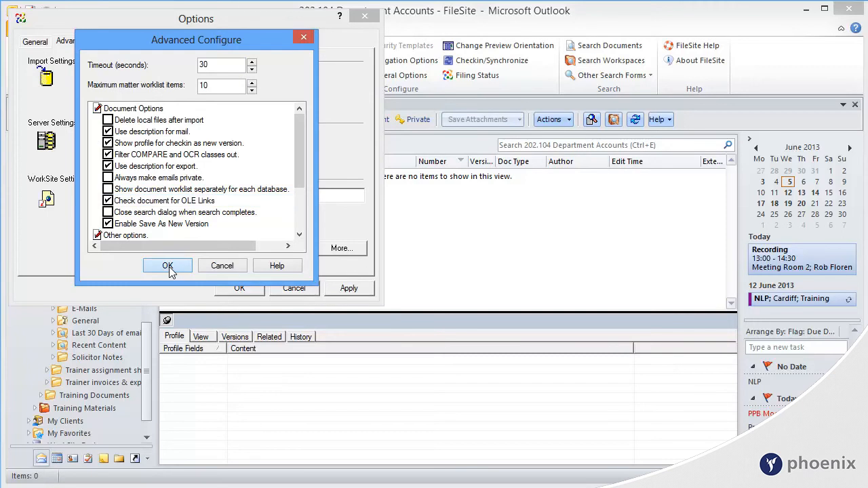
left_click(167, 265)
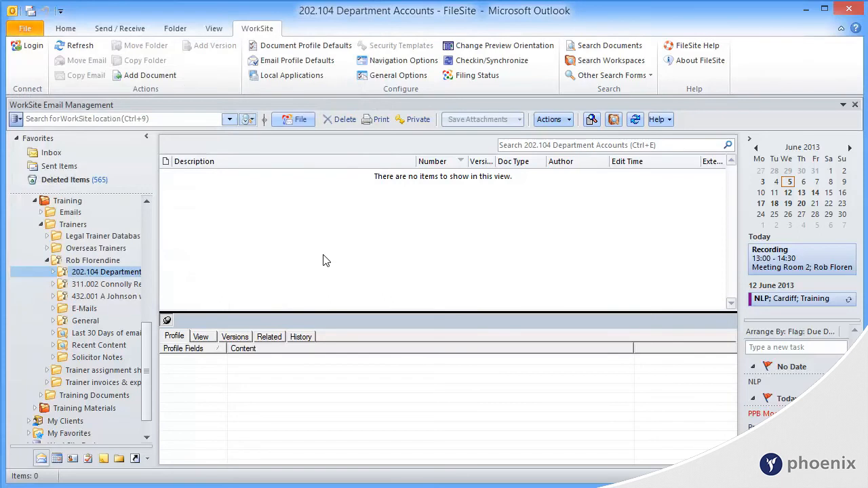
mouse_move(106, 276)
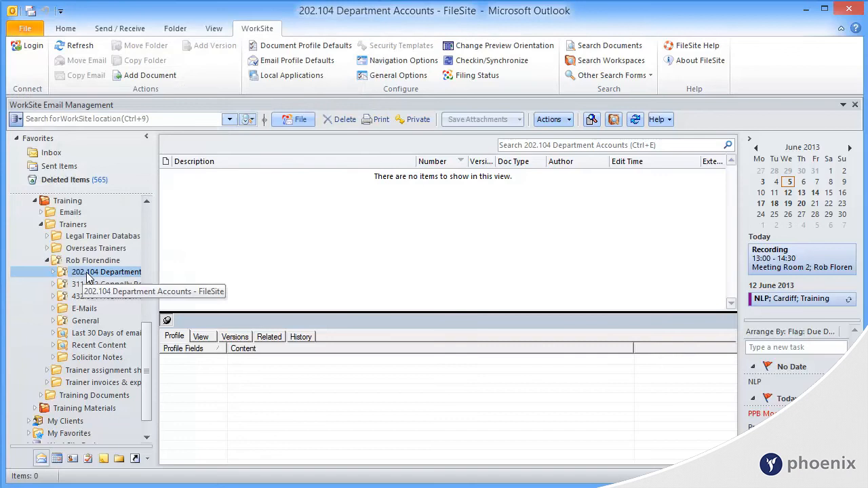
Step: Choose Add Document... from the 202.104 Department Accounts folder's context menu
right_click(106, 271)
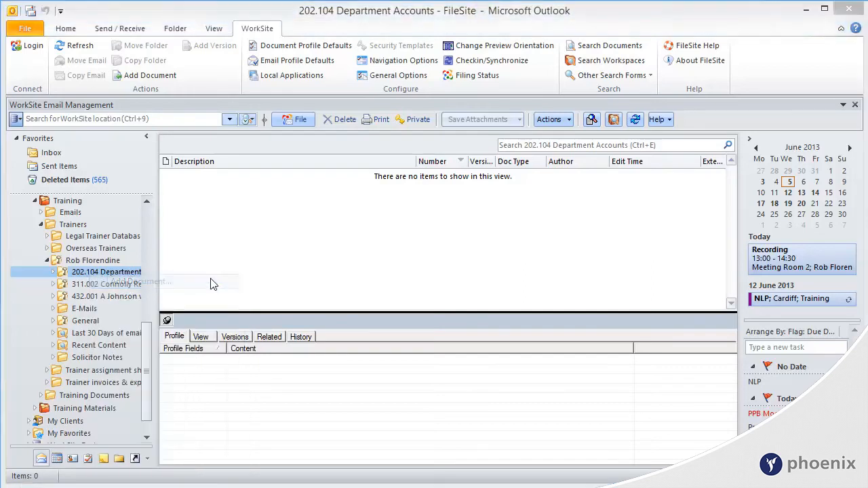
left_click(150, 76)
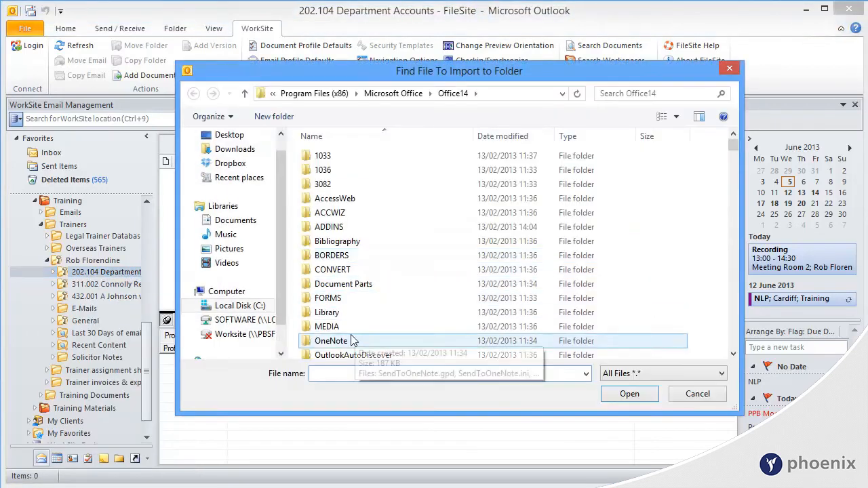
Step: Pick Destination Document.XLSX from the Desktop for import
left_click(230, 135)
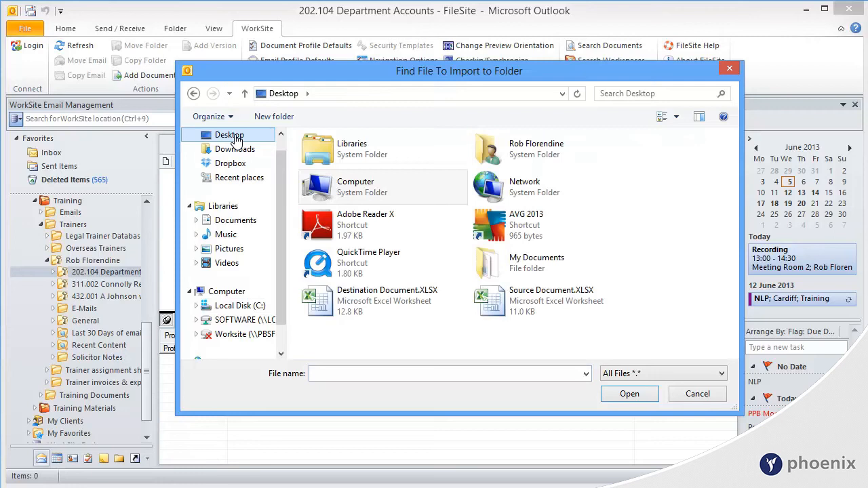
mouse_move(379, 358)
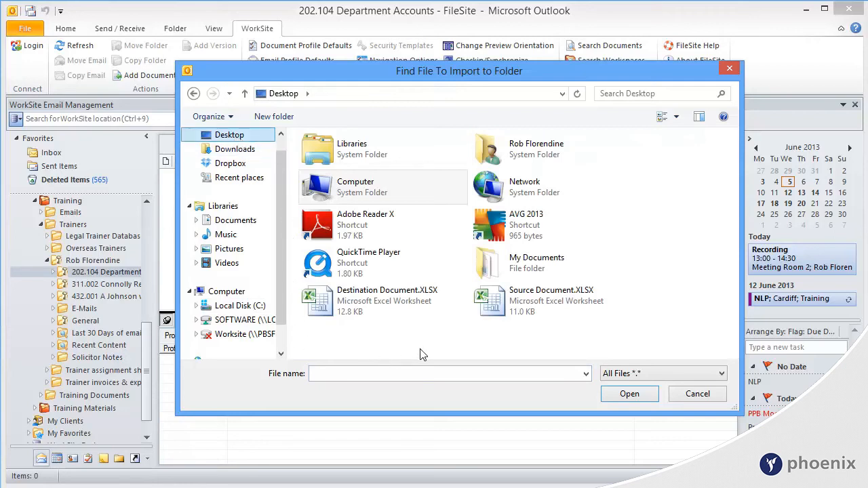
mouse_move(322, 301)
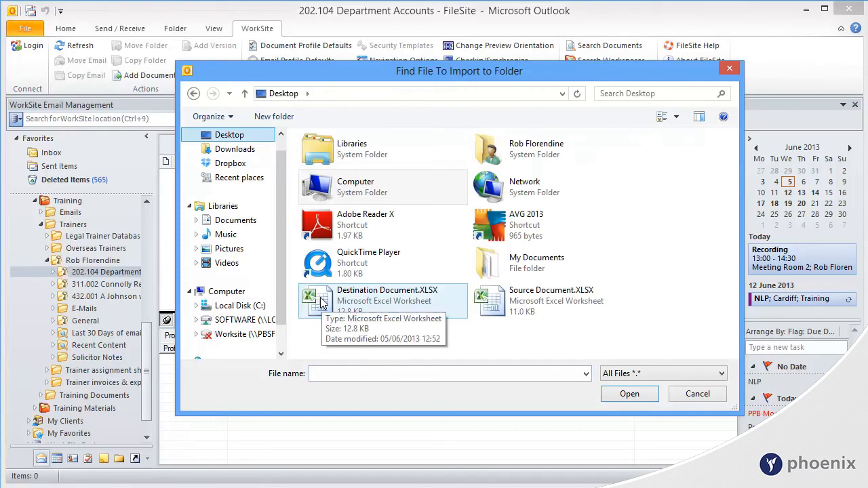
left_click(696, 394)
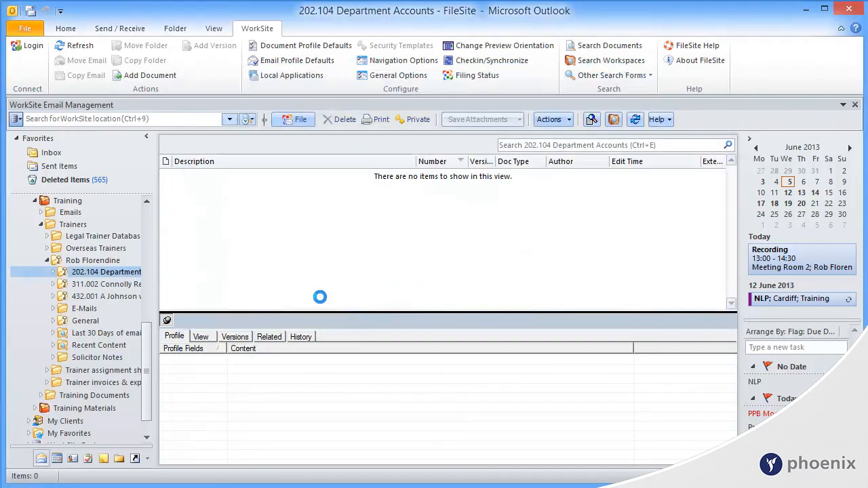
Step: Import Destination Document with linked Source Document.XLSX using a common profile
left_click(150, 75)
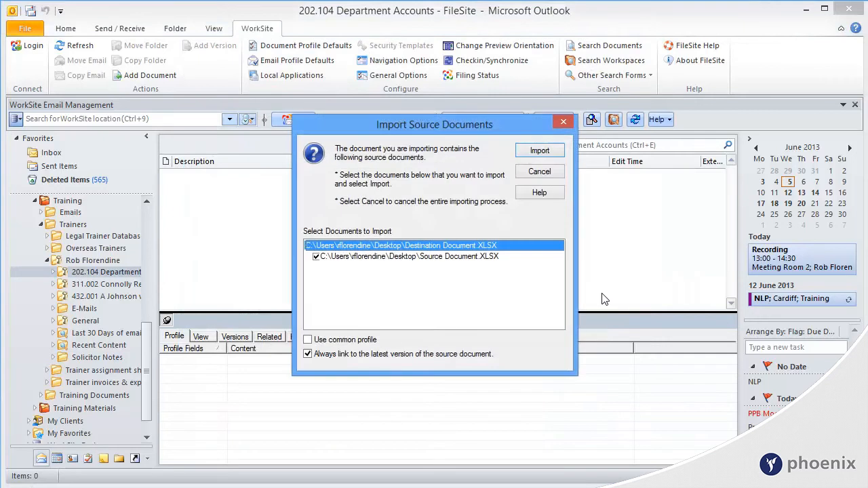
mouse_move(481, 218)
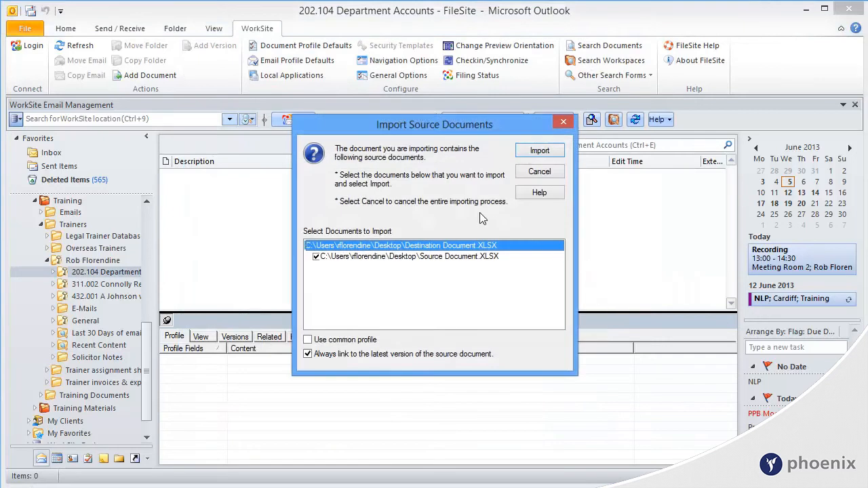
mouse_move(369, 196)
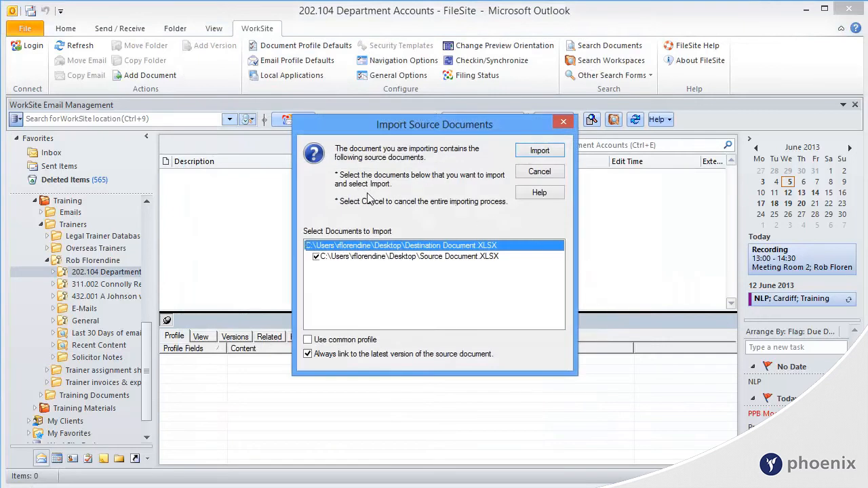
mouse_move(471, 253)
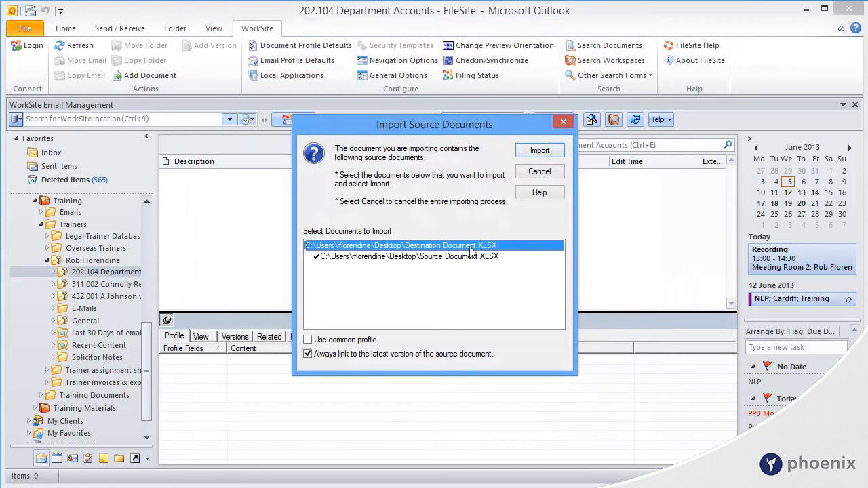
left_click(407, 256)
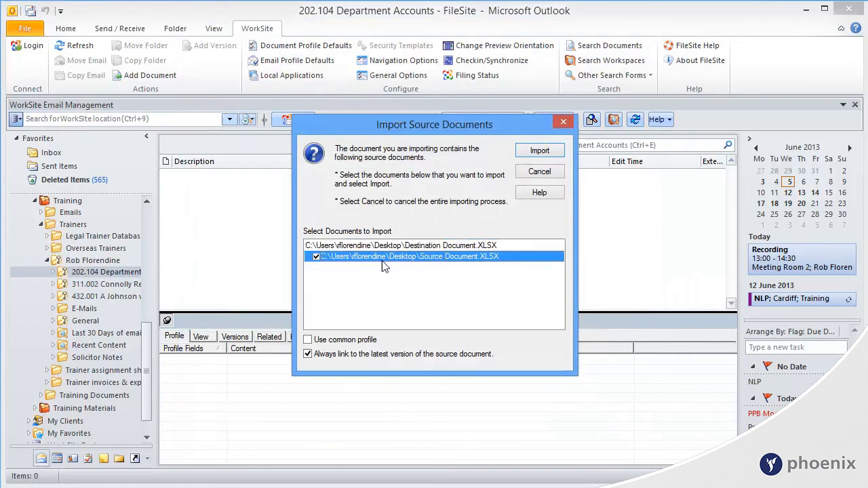
mouse_move(474, 275)
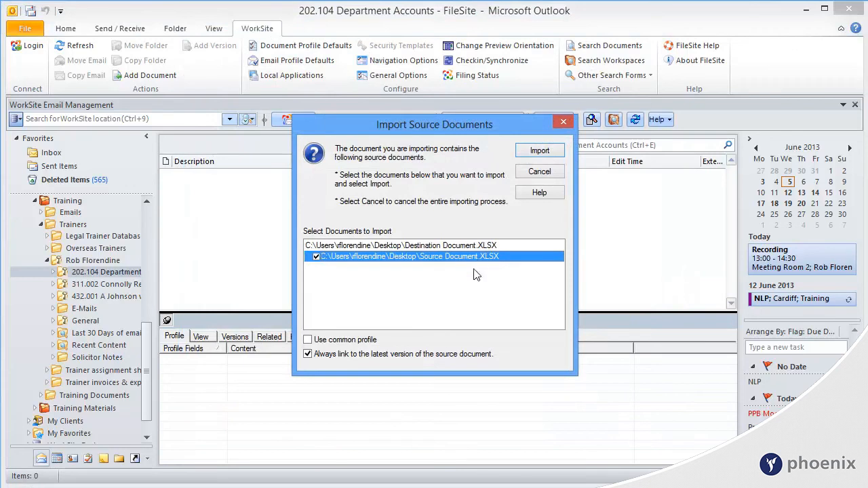
left_click(308, 340)
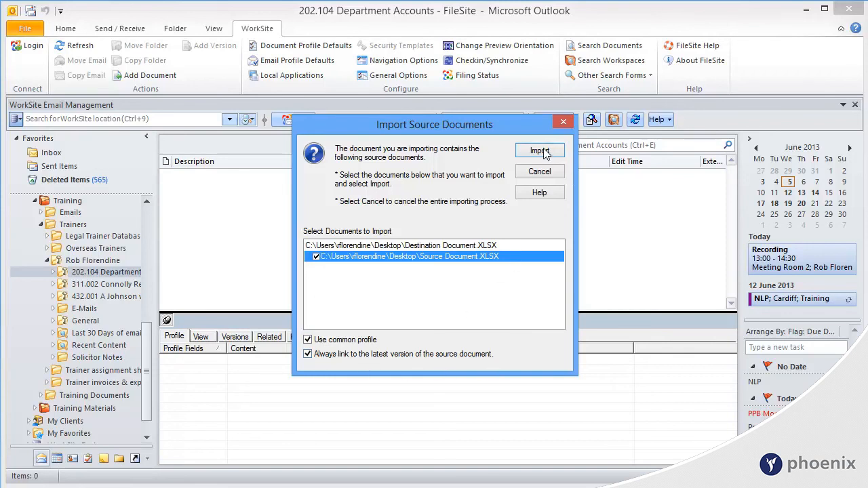
left_click(539, 150)
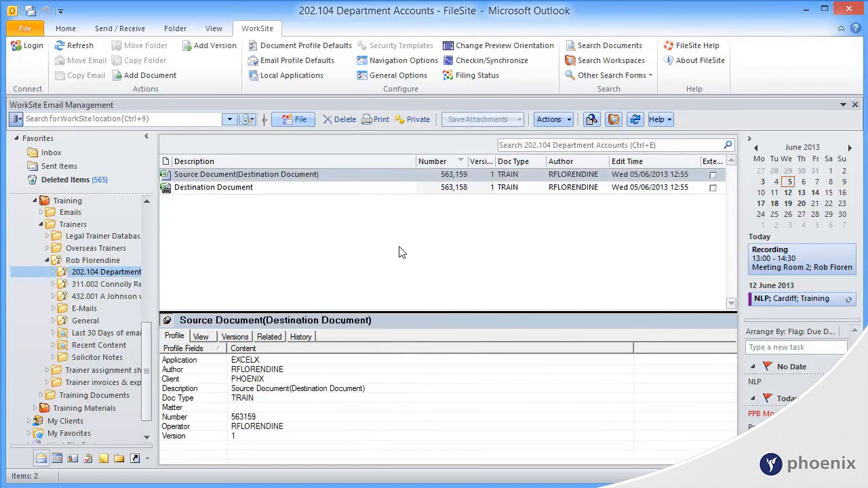
mouse_move(200, 196)
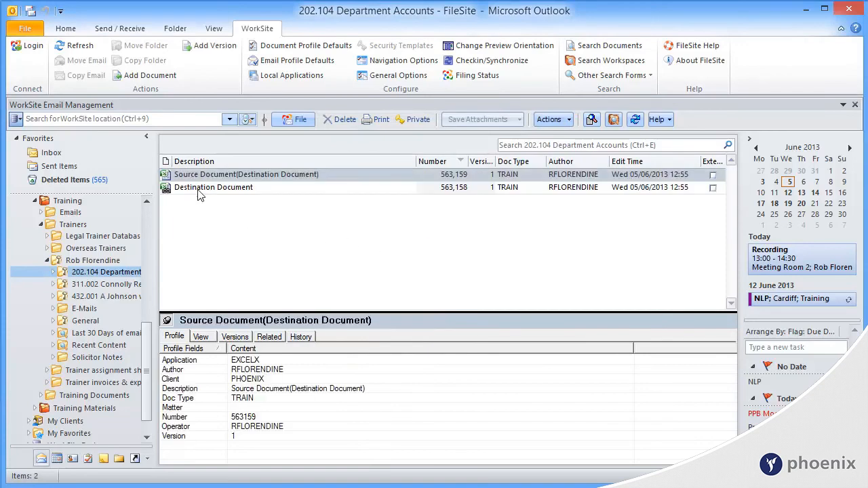
Step: Open the imported Destination Document in Excel from the folder list
left_click(213, 187)
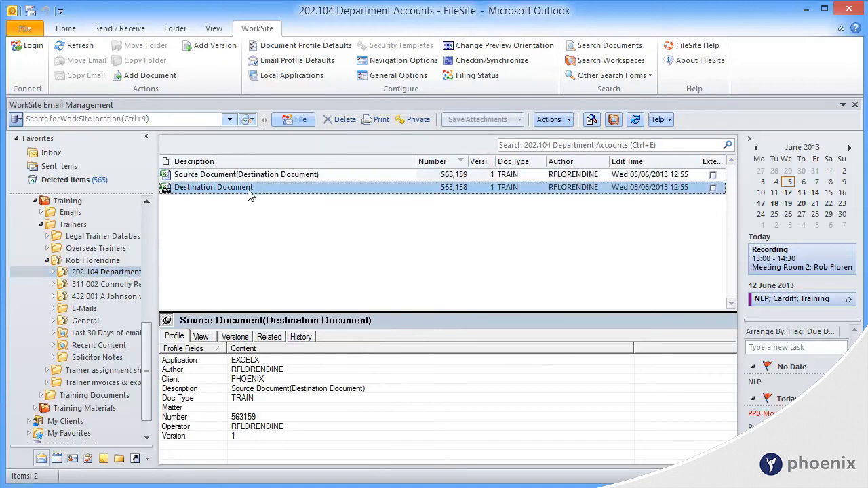
left_click(213, 187)
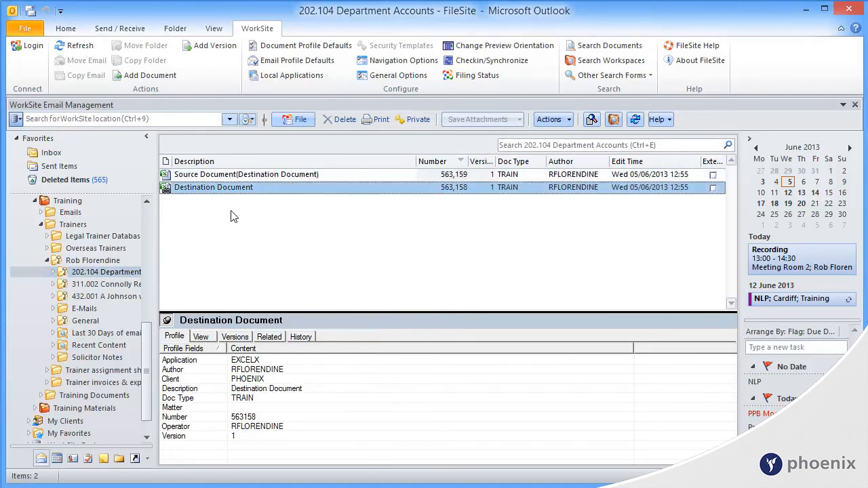
mouse_move(277, 193)
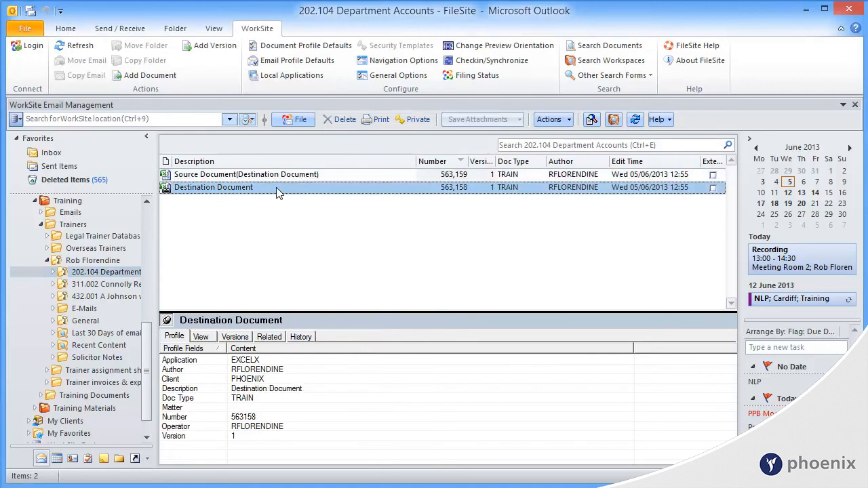
double_click(213, 187)
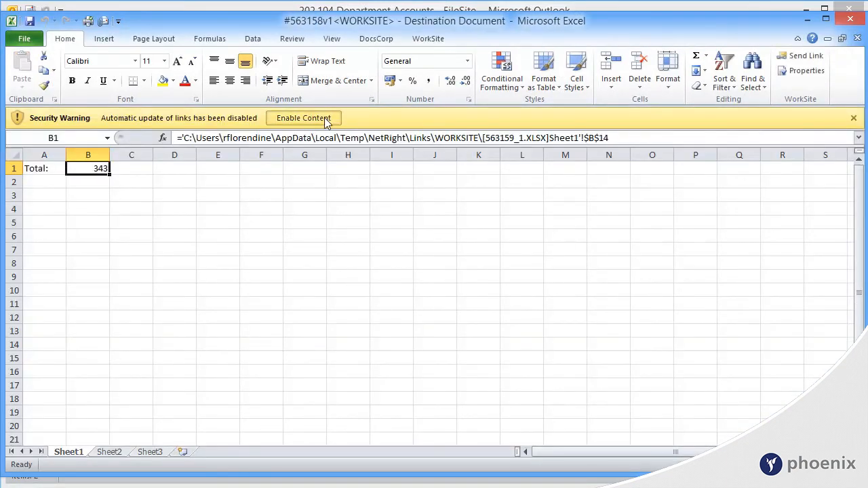
Step: Enable content so the linked total in B1 updates from Source Document
left_click(303, 118)
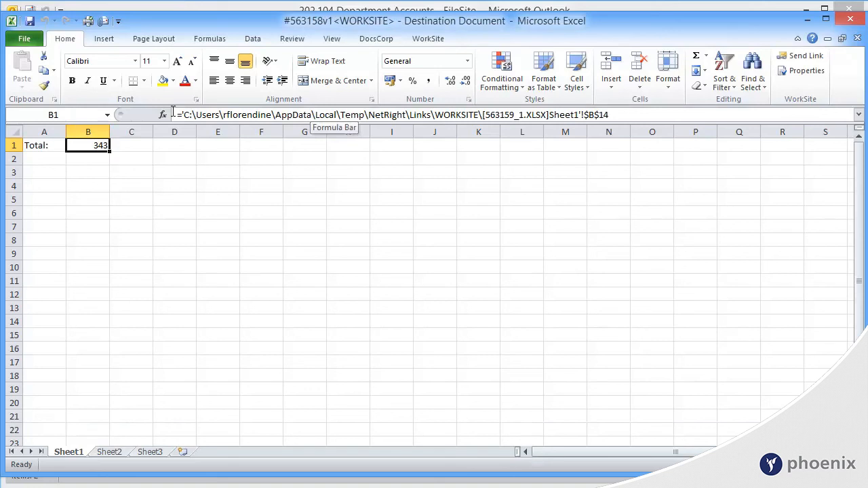
mouse_move(200, 188)
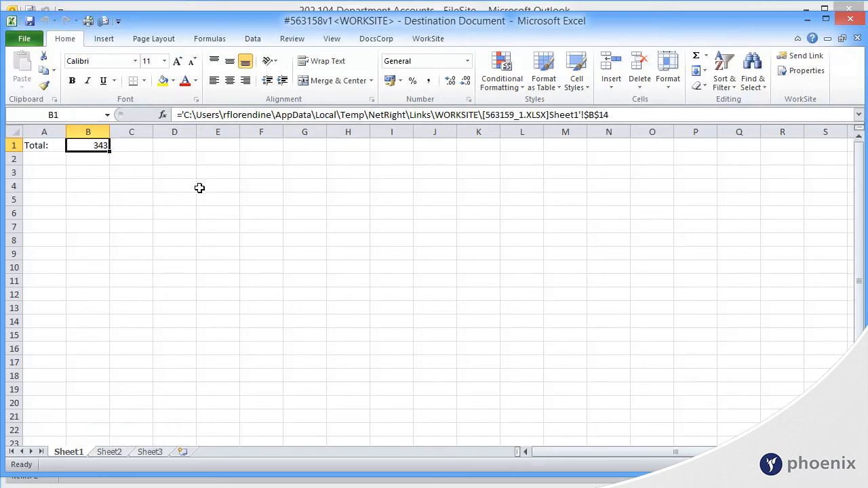